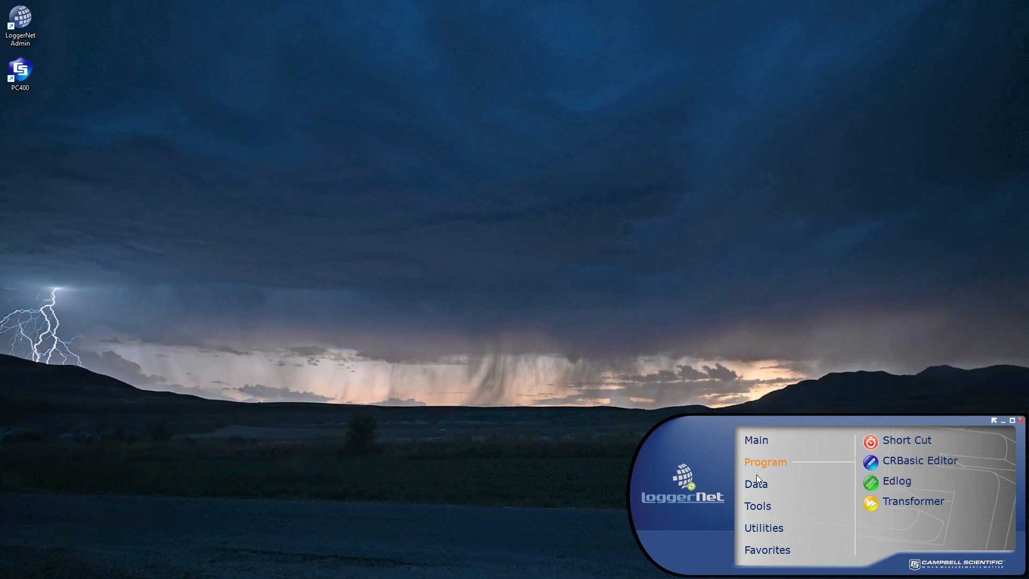
mouse_move(756, 483)
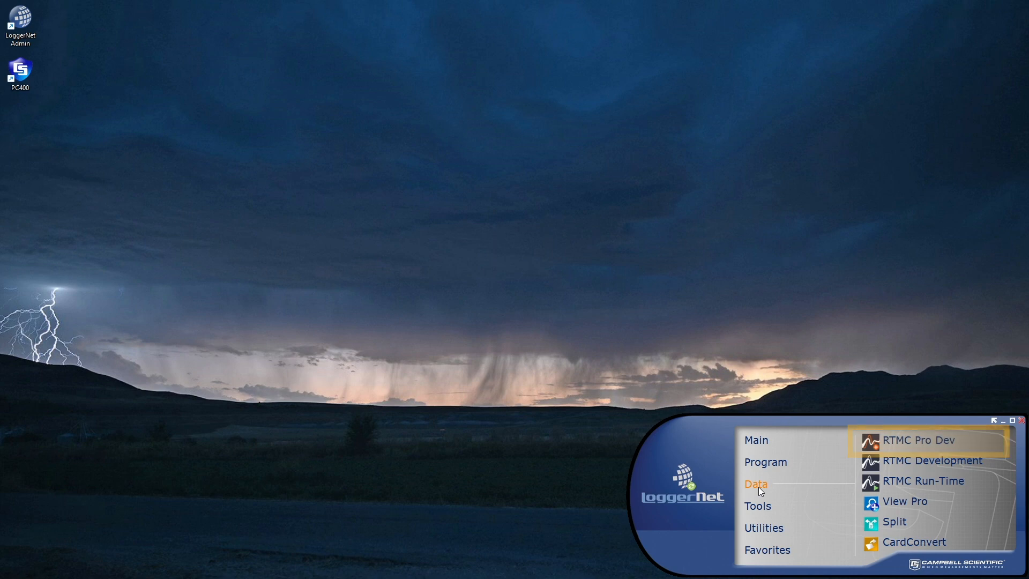
mouse_move(931, 460)
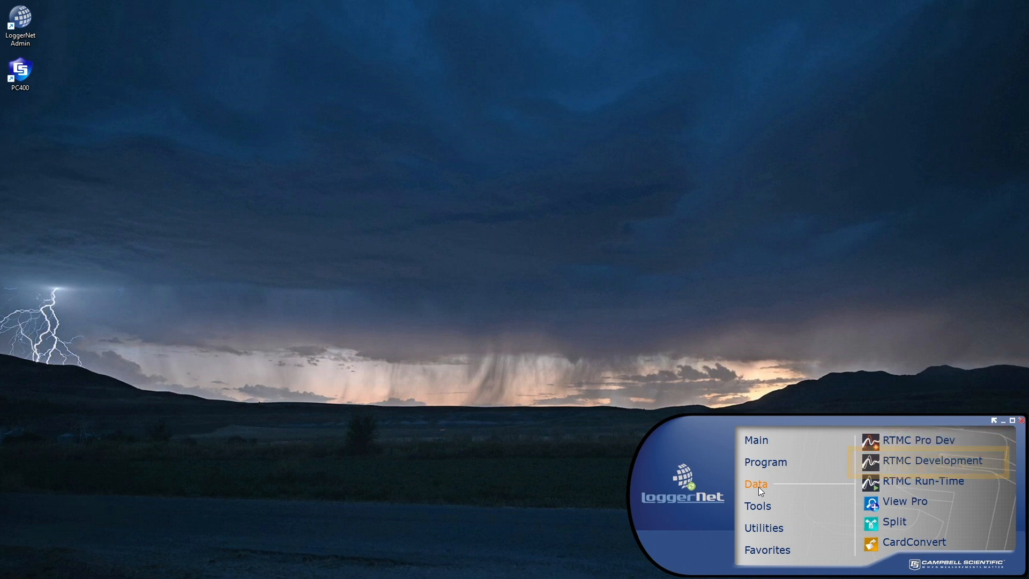
mouse_move(923, 480)
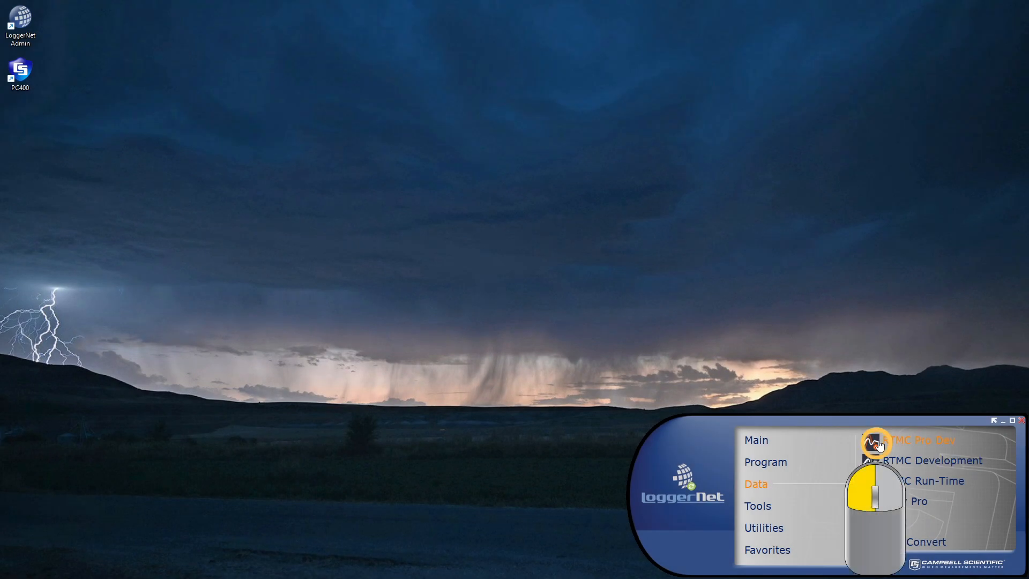
- Start RTMC Pro Development and expand the Status Bars components in the Toolbox
click(903, 442)
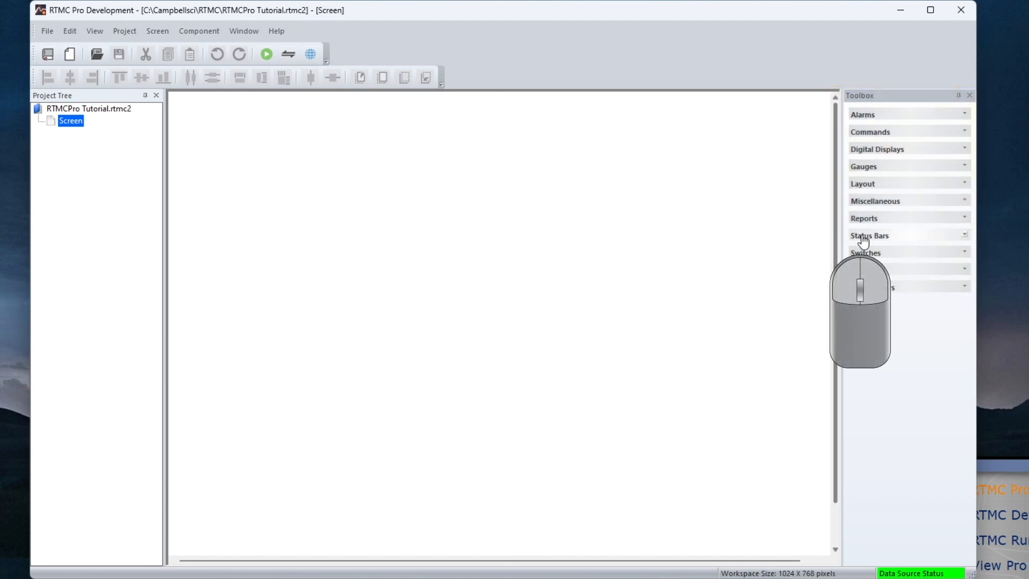
click(869, 236)
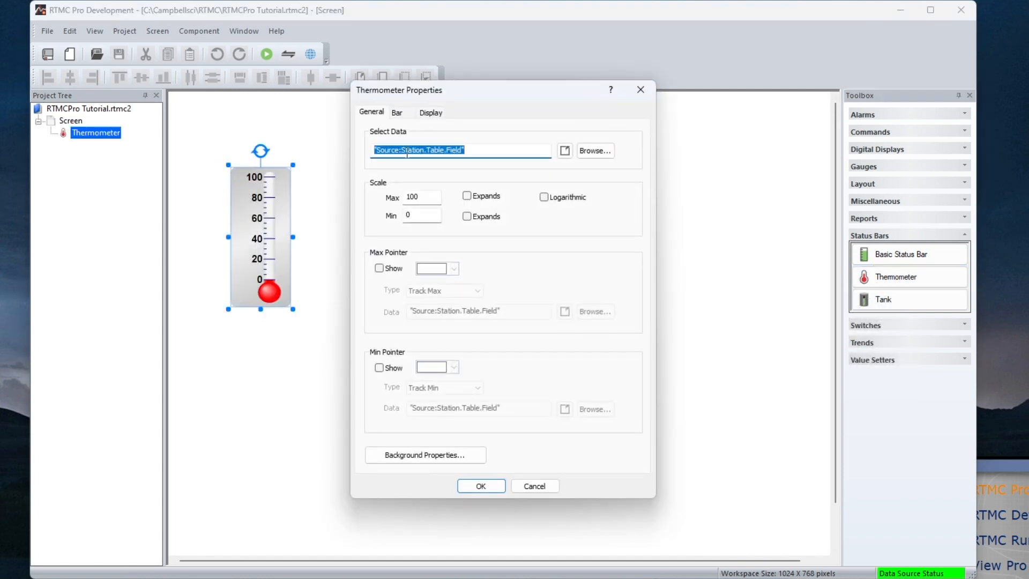
- Browse to Server > CR300Series > Public > PTemp as the thermometer's data, then review its expression unchanged
click(594, 151)
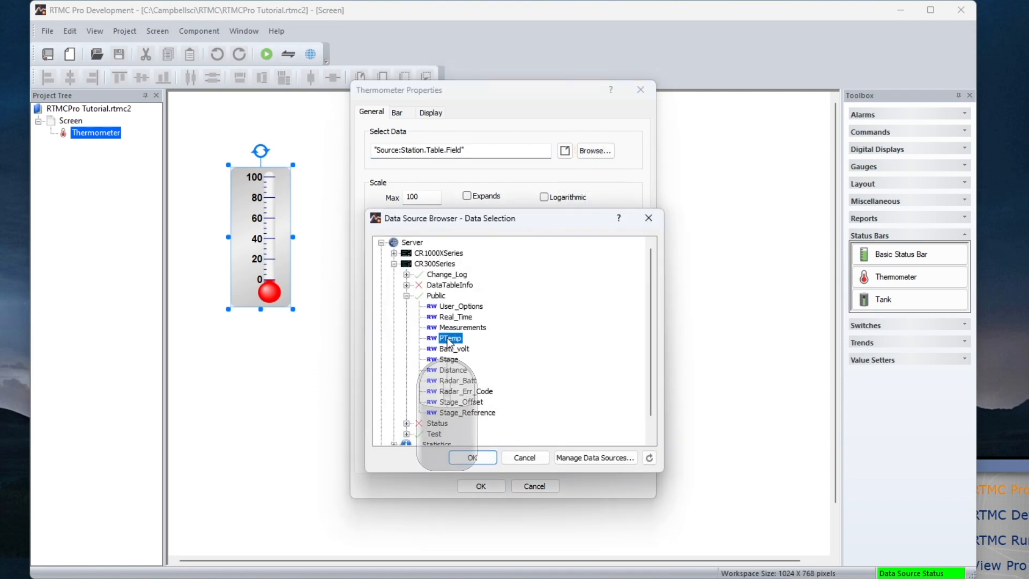
click(471, 458)
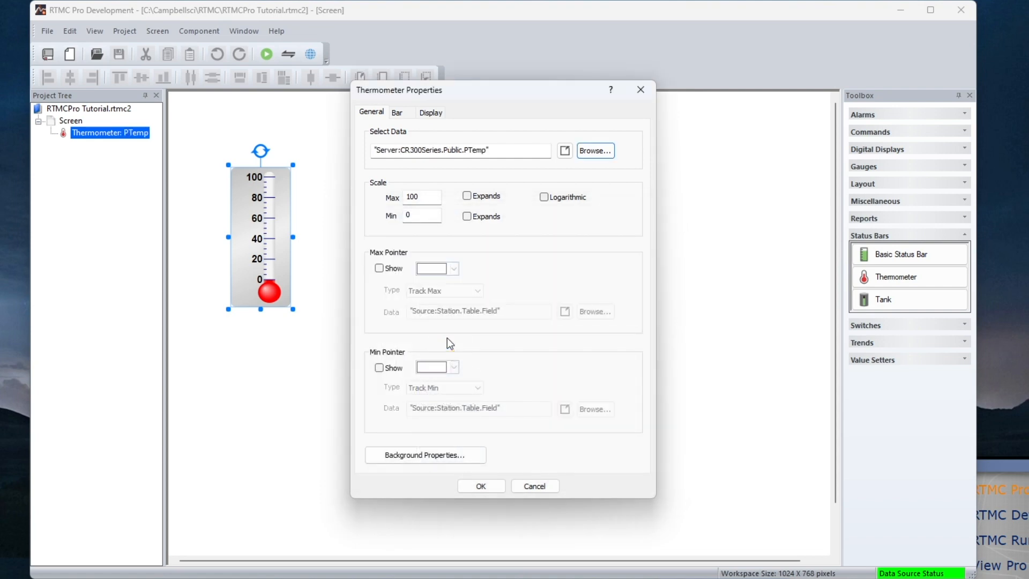
mouse_move(529, 183)
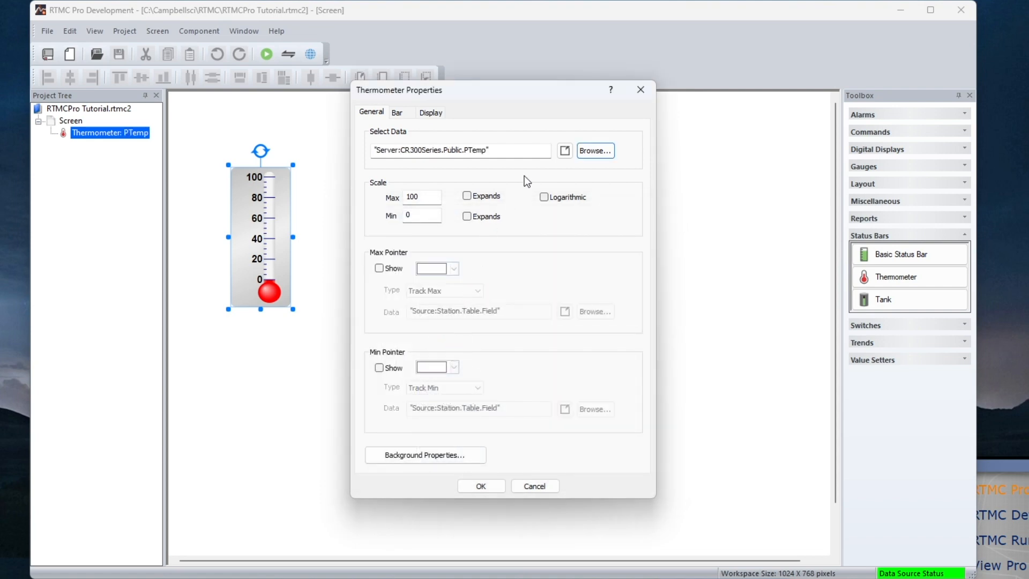
click(564, 150)
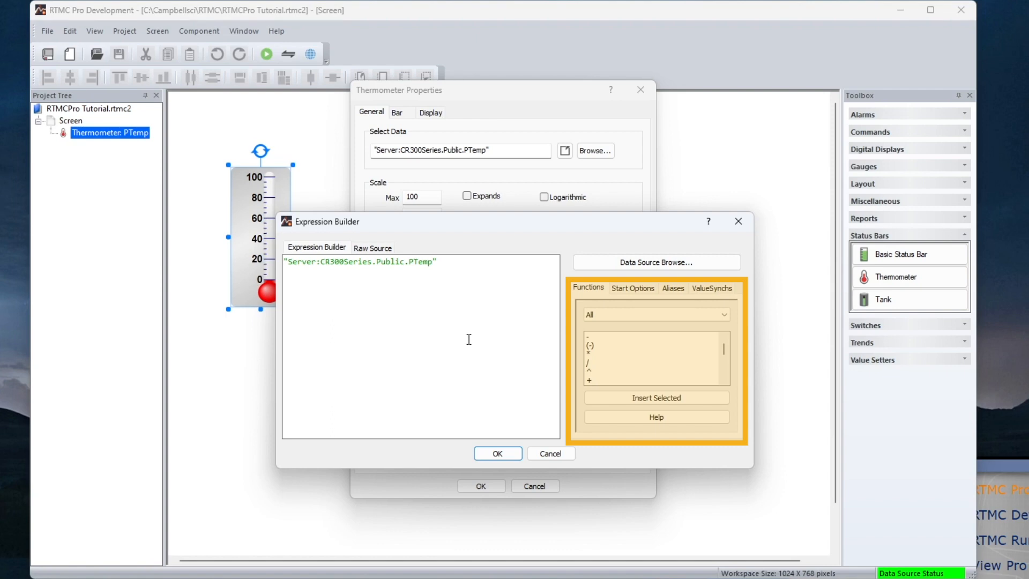
click(496, 453)
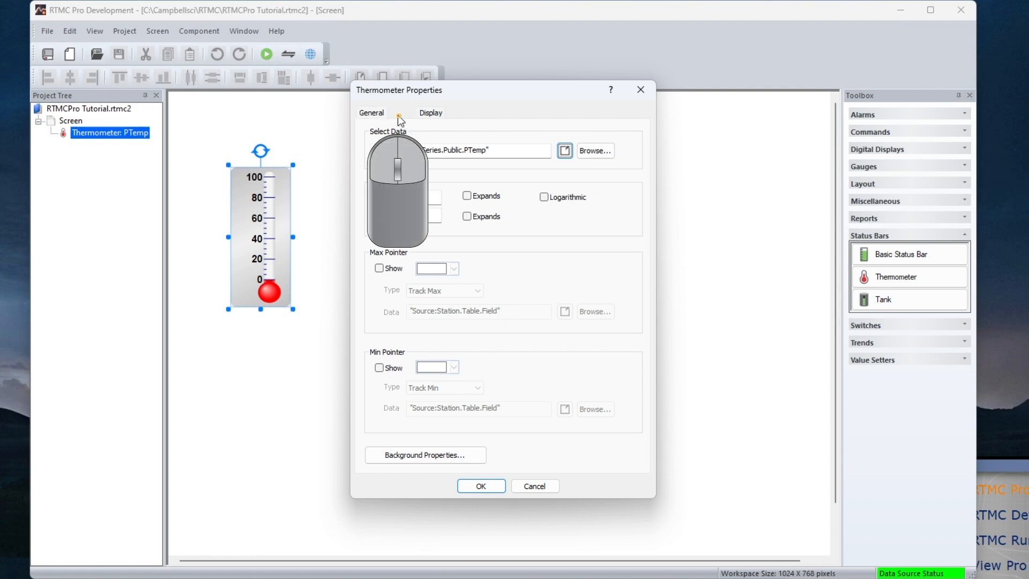
- Enable red limit colours on the Bar settings with Max 35 and Min 5, review Display, and apply
click(397, 113)
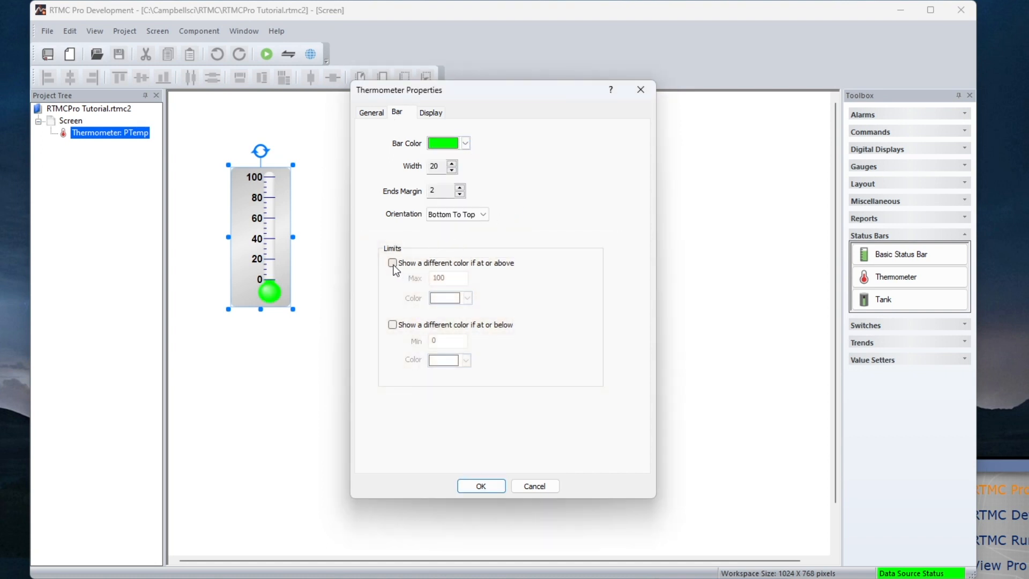
click(392, 264)
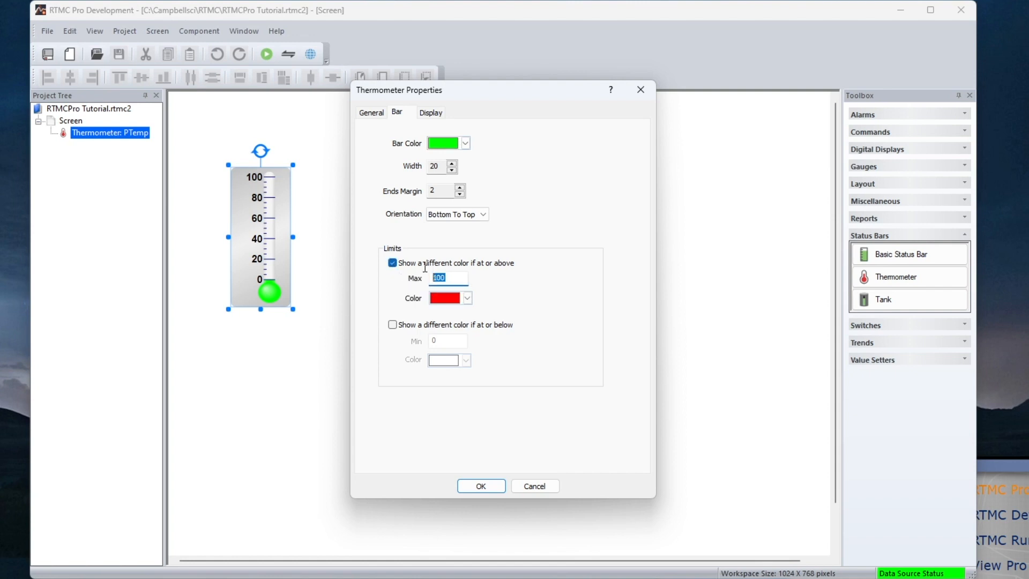
click(393, 324)
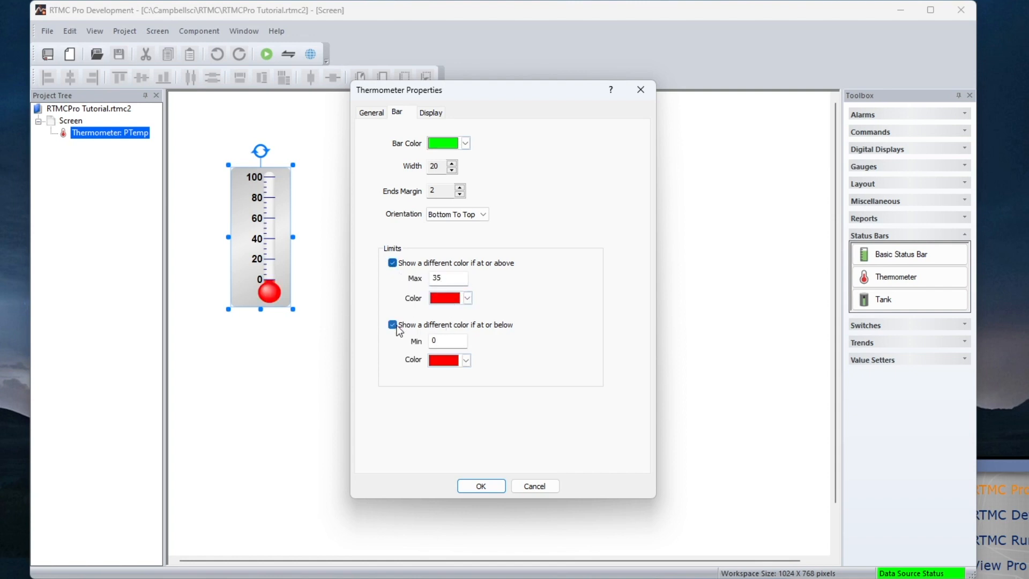
text(5)
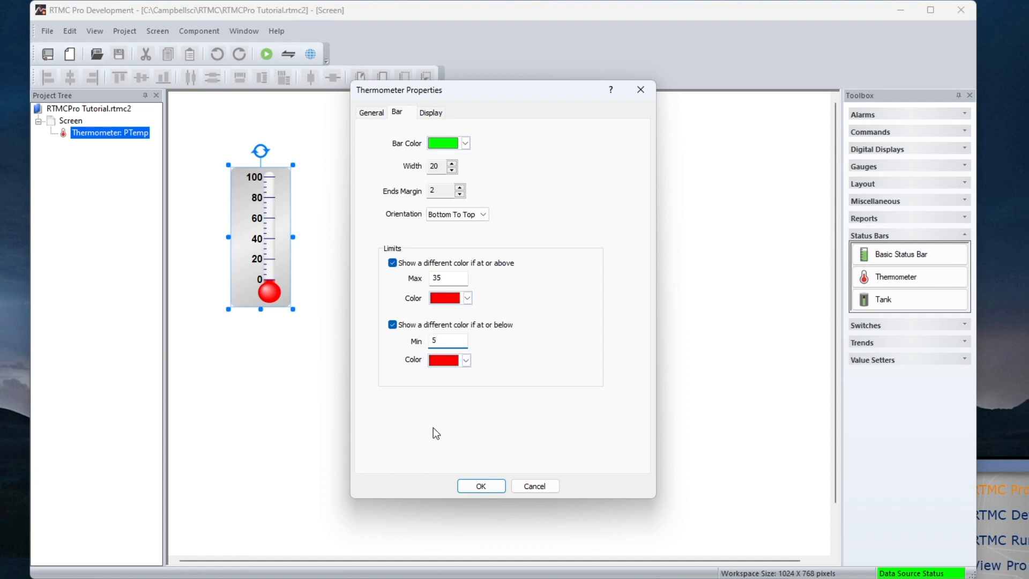
click(429, 113)
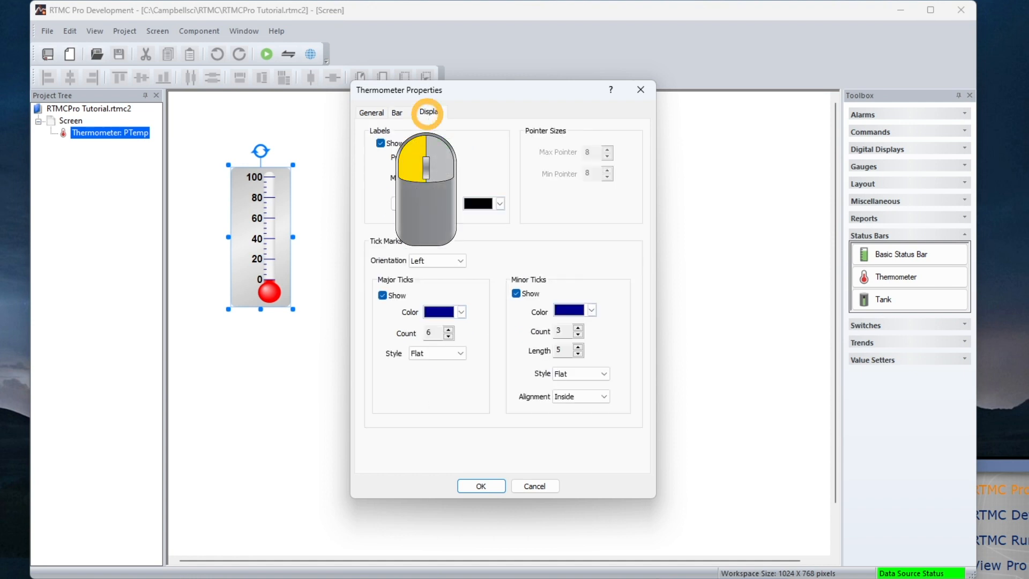
click(428, 112)
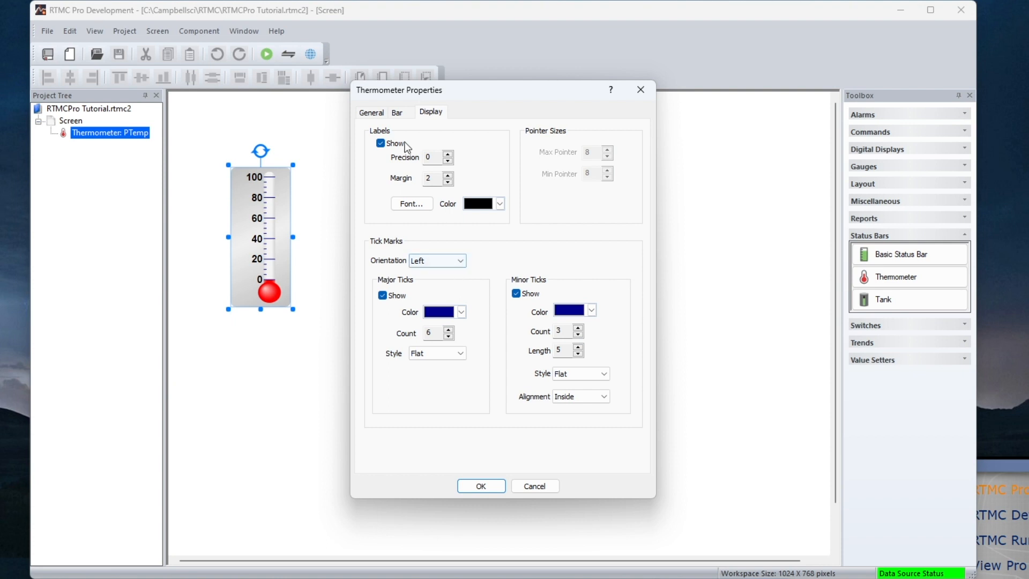
click(371, 113)
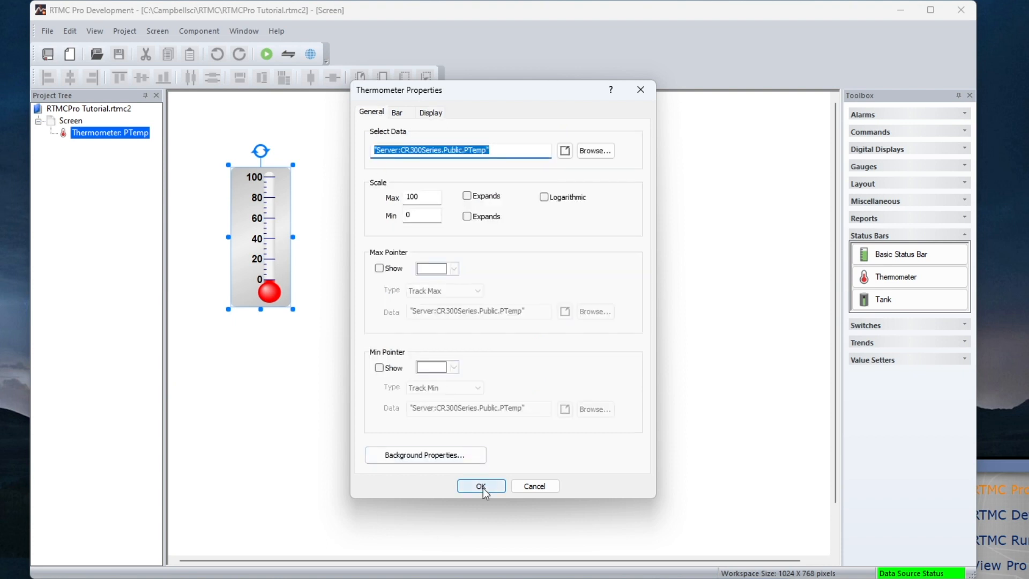
click(482, 486)
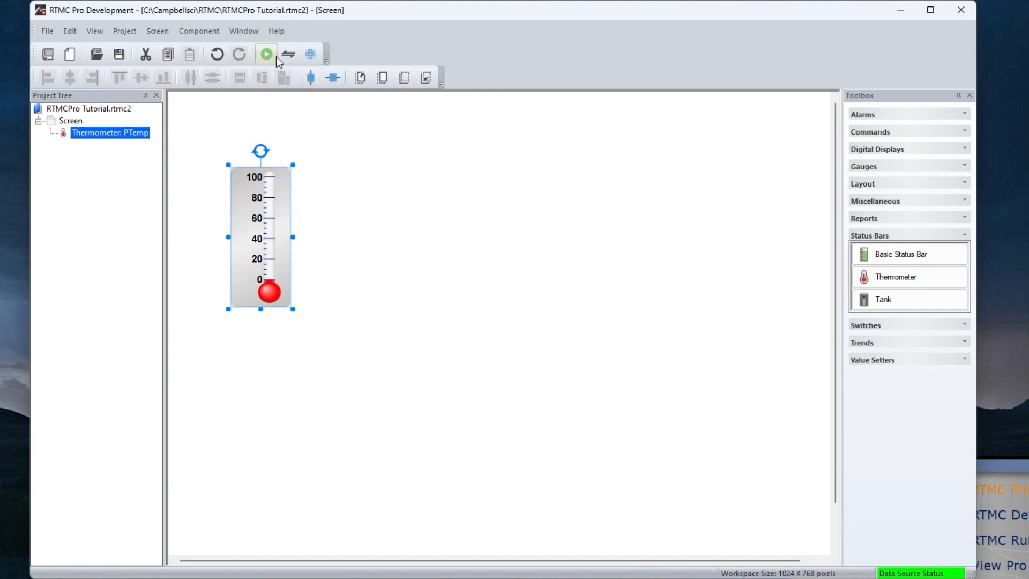
- Switch the screen to live data preview so the PTemp thermometer shows its current reading
click(288, 53)
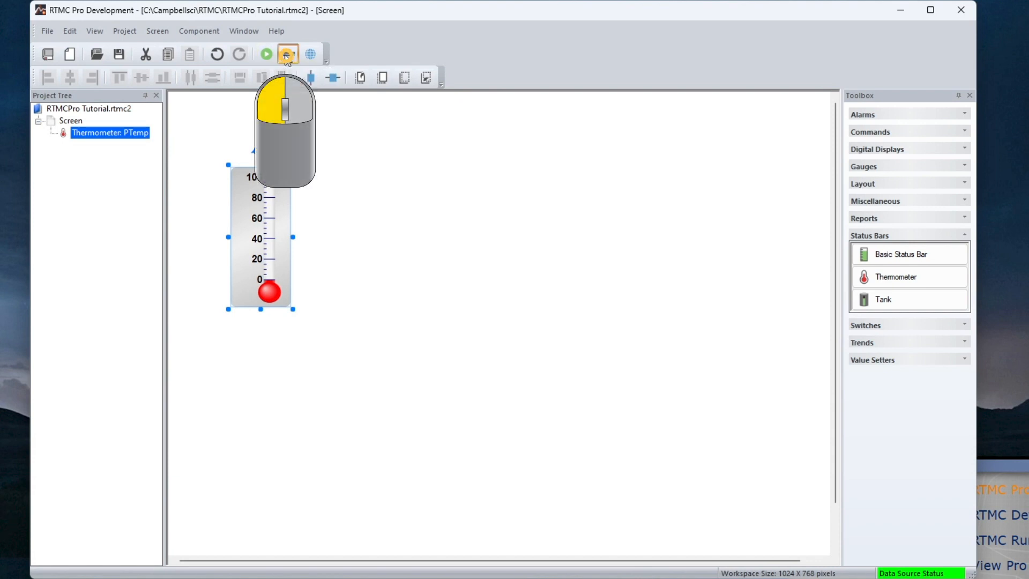
click(287, 54)
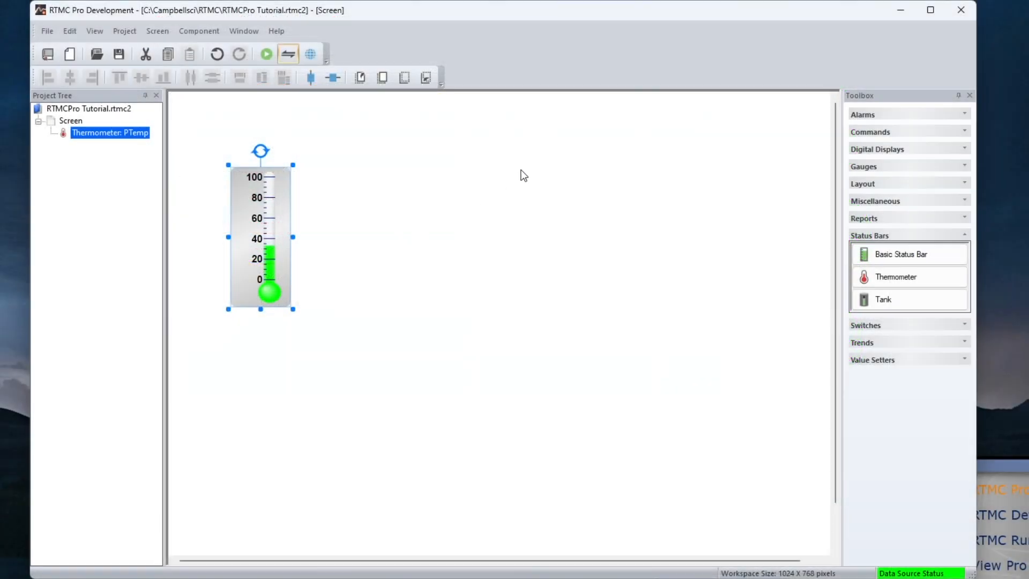
- Place a Multi-State Alarm on the battery voltage field and pick GreenLEDOn.gif for its Alarm Off state
click(861, 115)
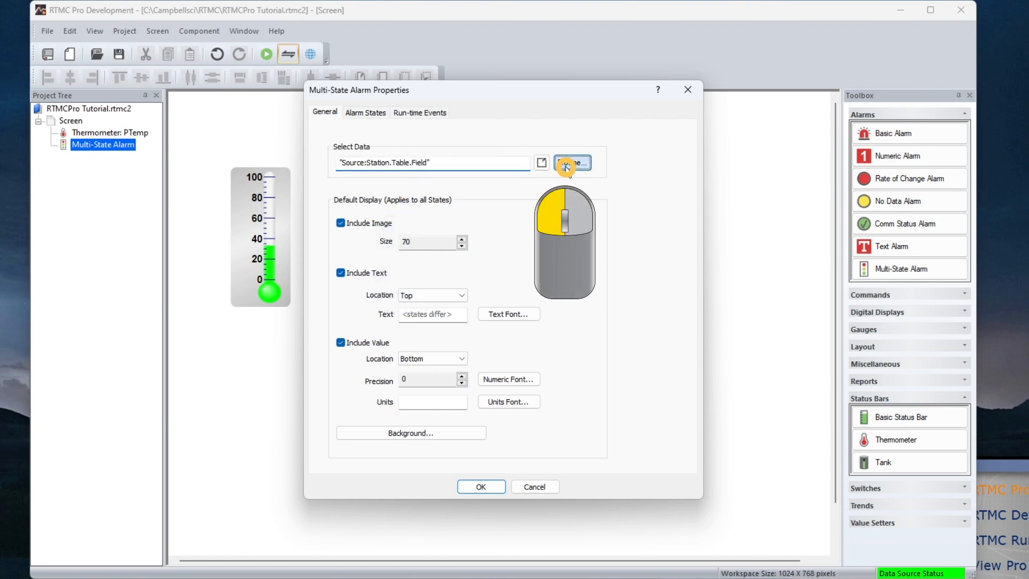
click(570, 162)
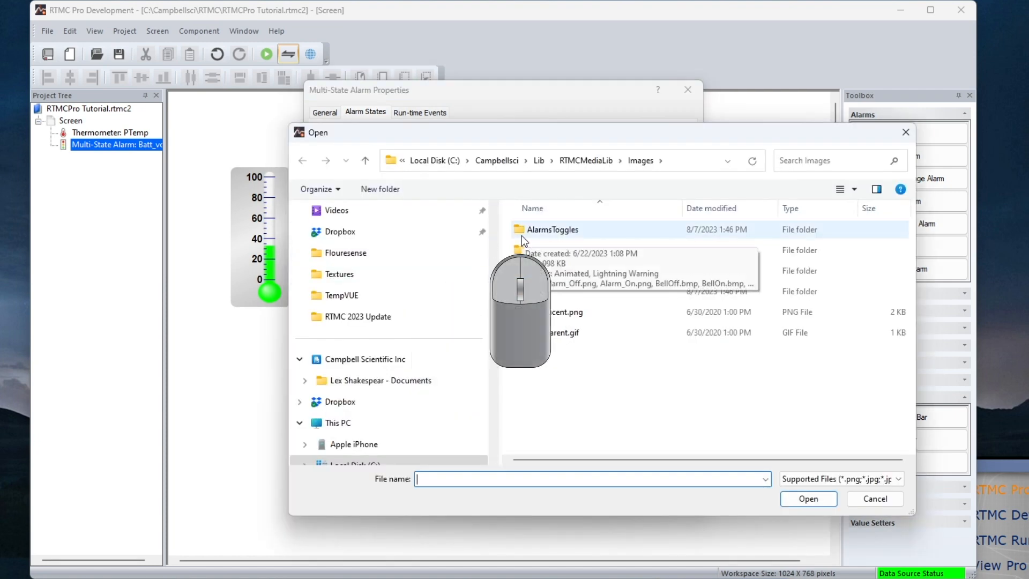
double_click(551, 229)
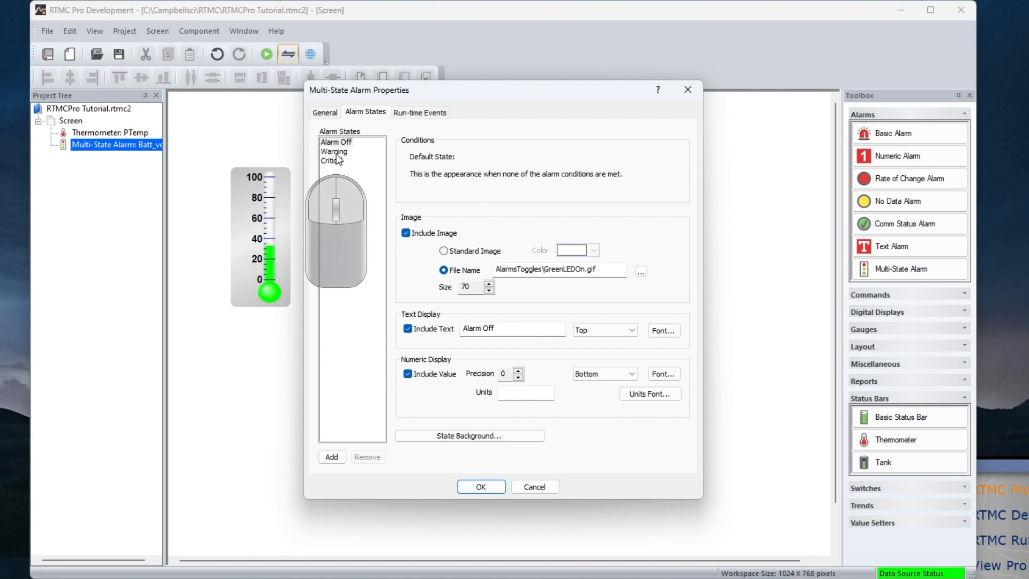
- Set Warning to >=50 AND <75 and Critical to <=9 in Alarm States
click(640, 271)
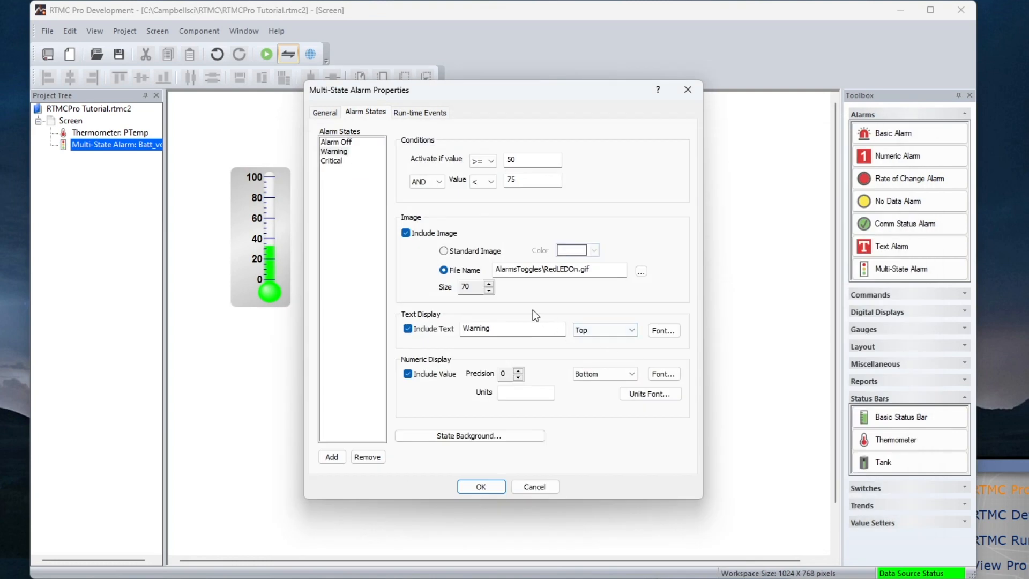
click(531, 160)
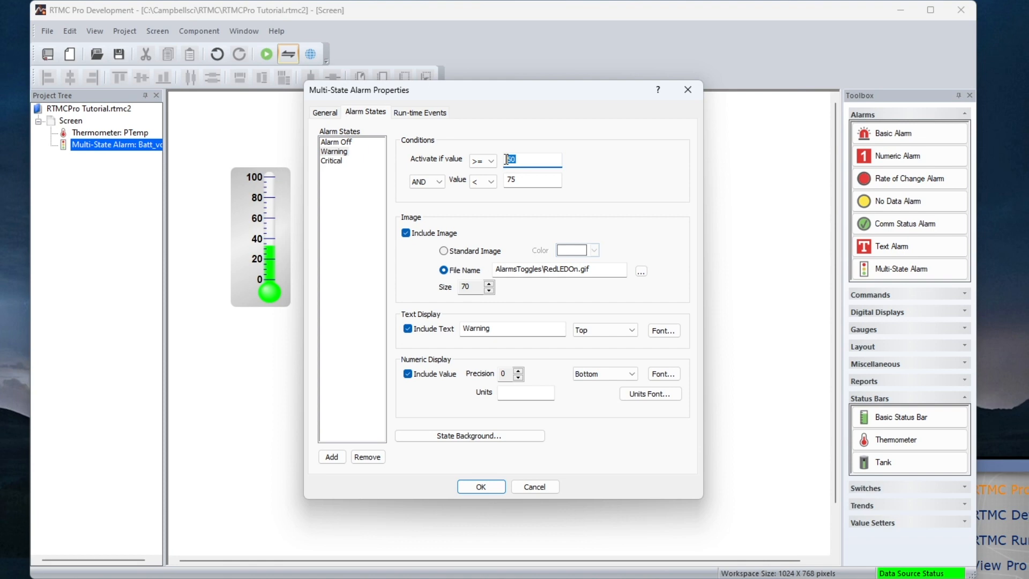
click(639, 271)
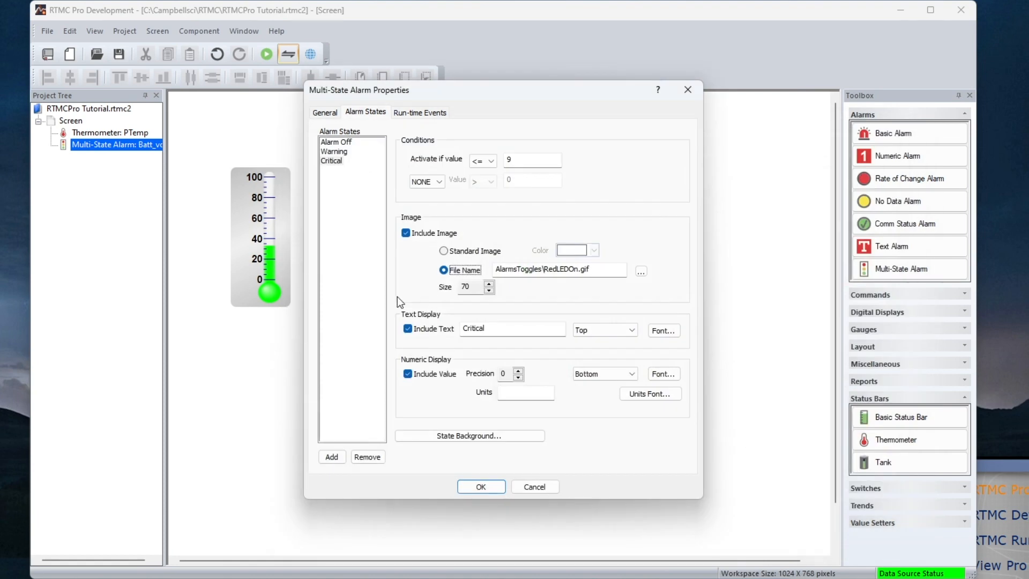
mouse_move(415, 167)
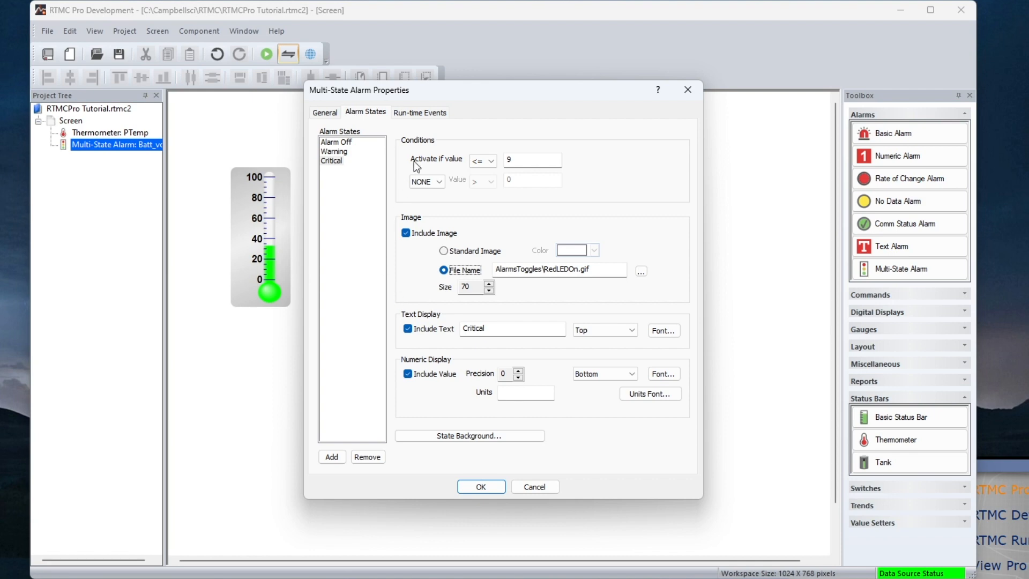
click(419, 112)
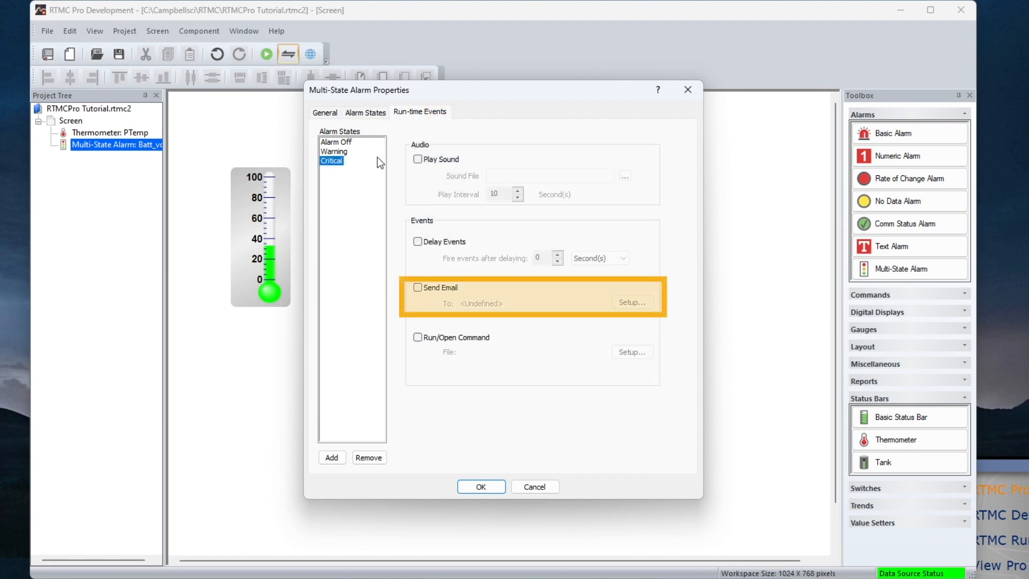
- Enable Send Email for the Critical state via EmailProfile and confirm the email setup dialogs
click(417, 287)
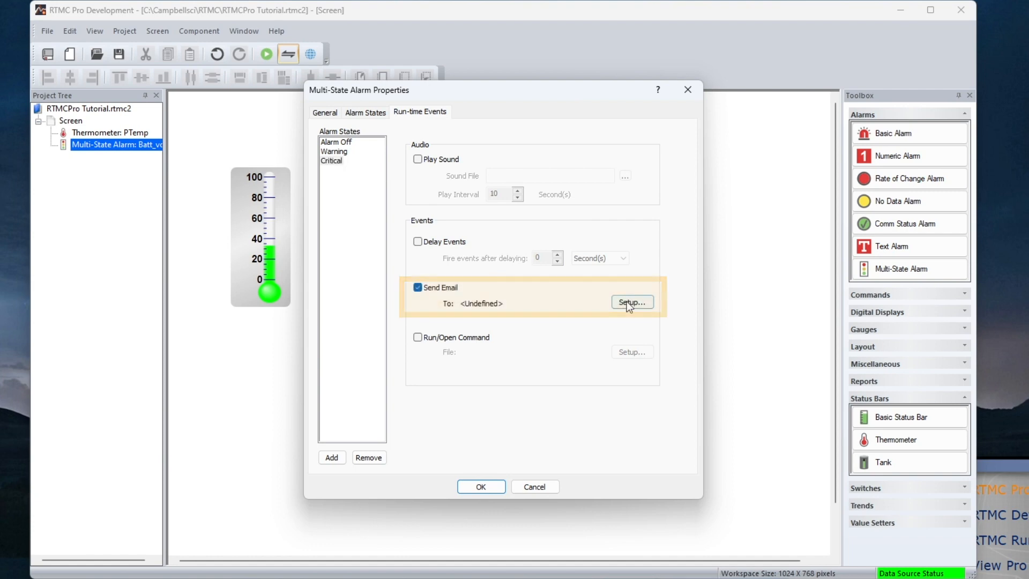
click(630, 302)
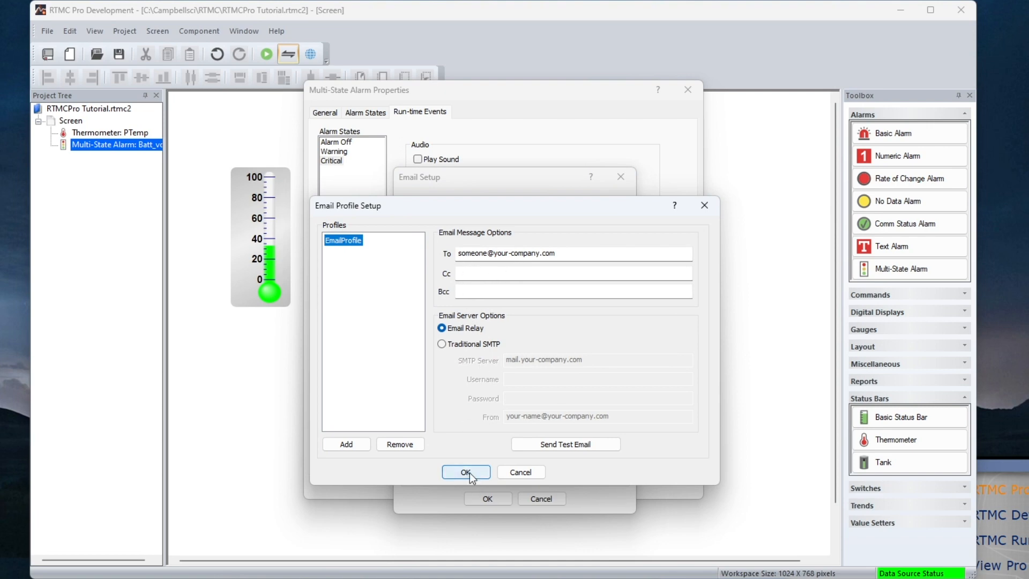
click(466, 471)
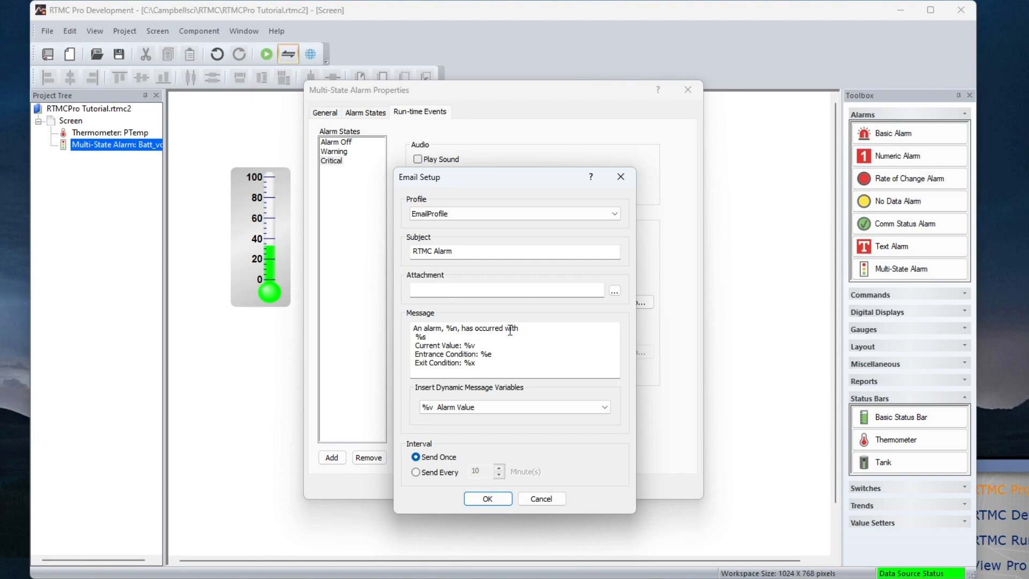
click(486, 498)
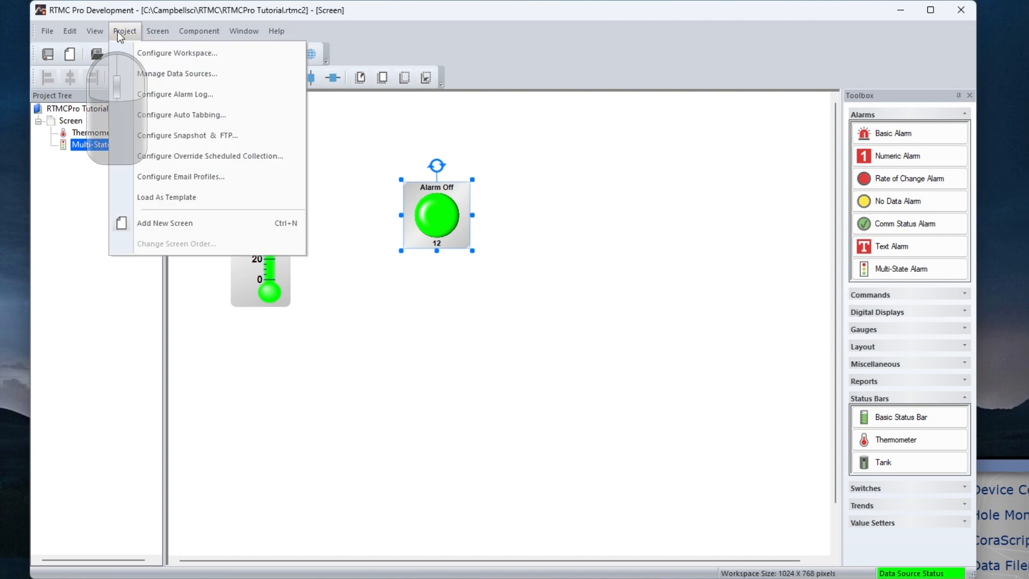
- In Project > Configure Alarm Log, enable logging and require text entry on alarm acknowledgement
click(173, 95)
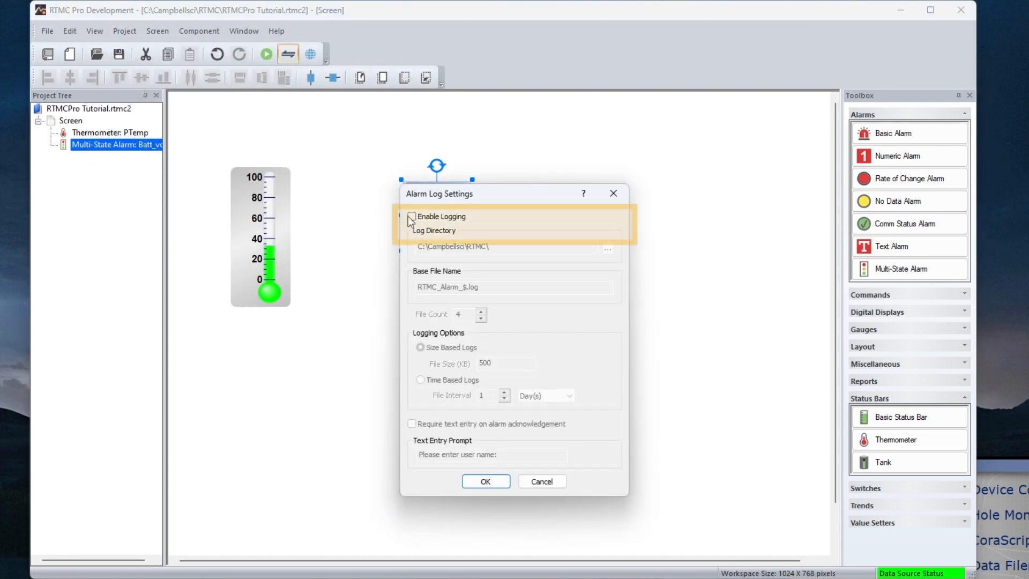
click(412, 216)
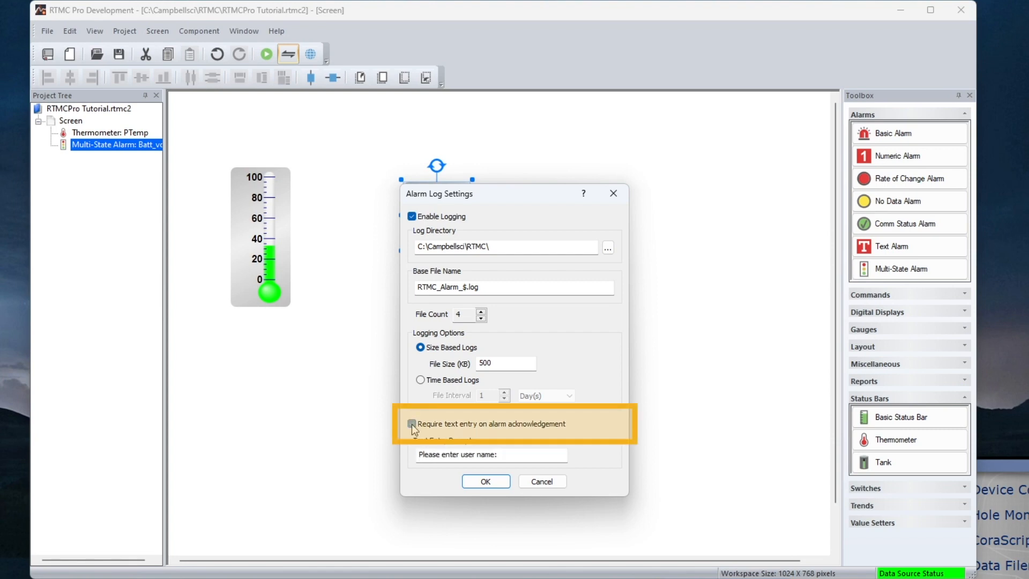
click(412, 424)
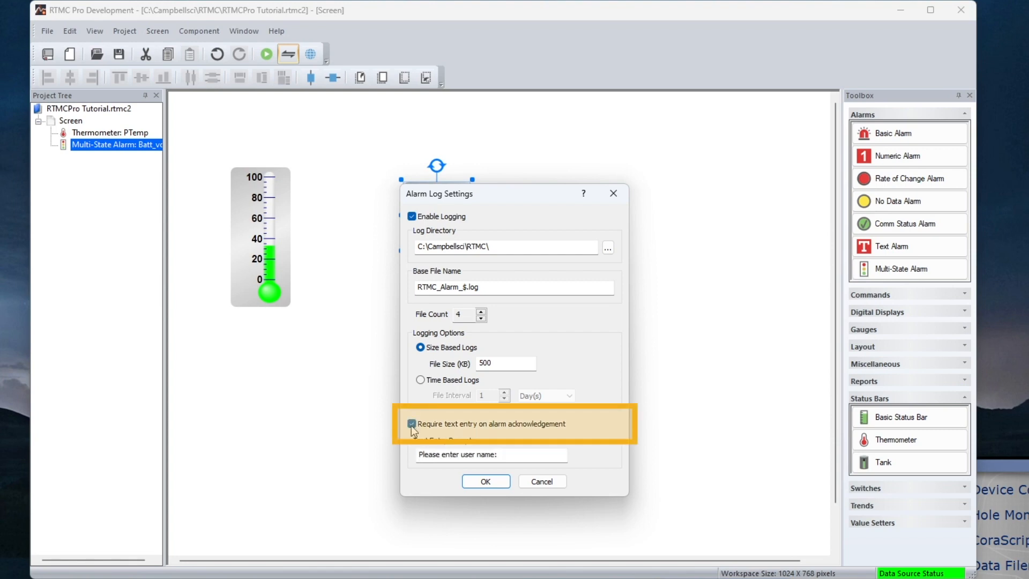
click(411, 423)
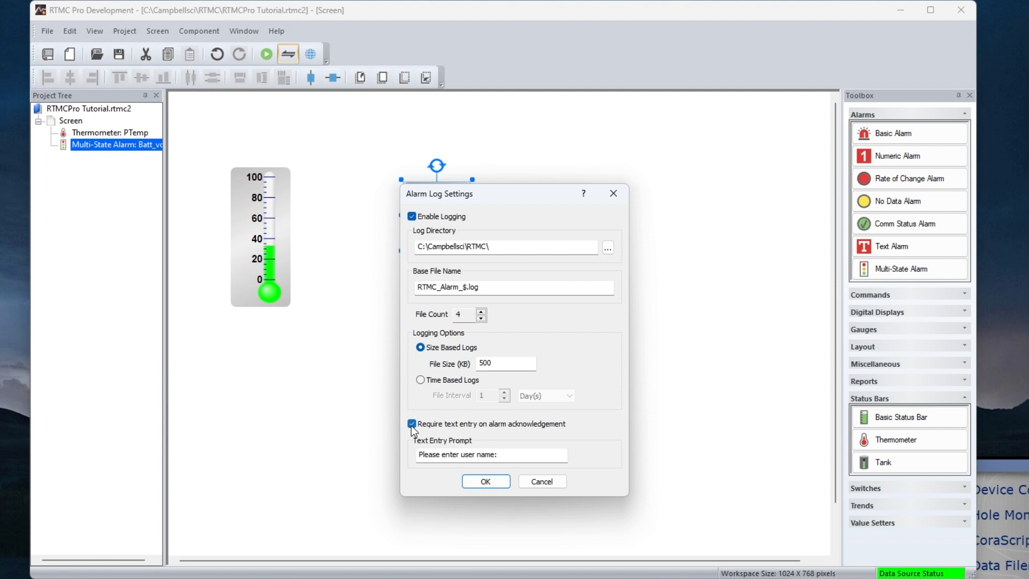